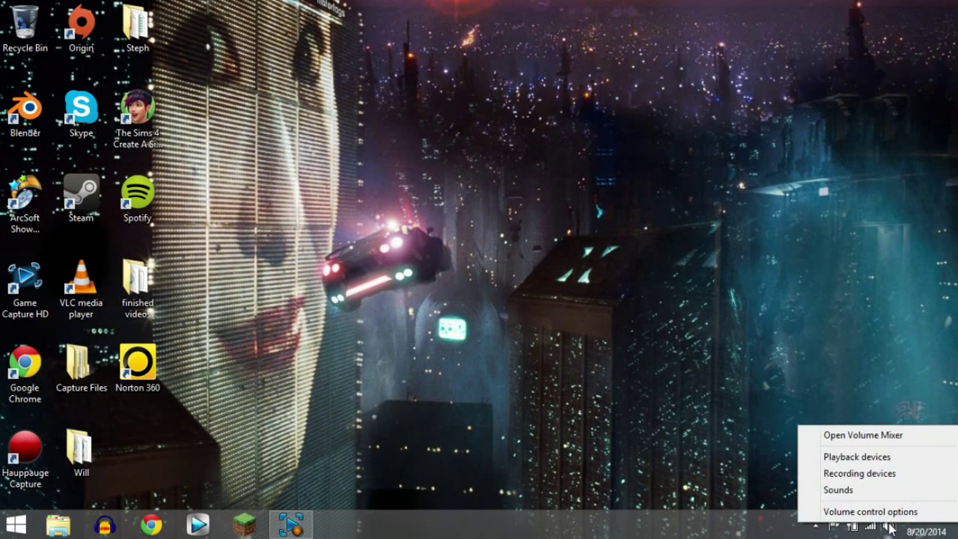
- Reach the playback devices list and view the Speakers device options
{"action": "left_click", "coordinate": [856, 457]}
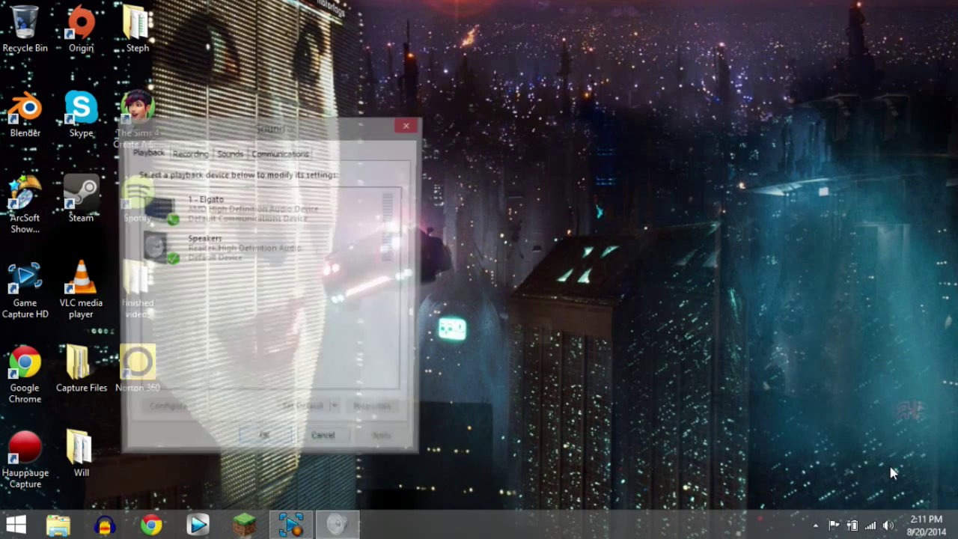
{"action": "right_click", "coordinate": [210, 247]}
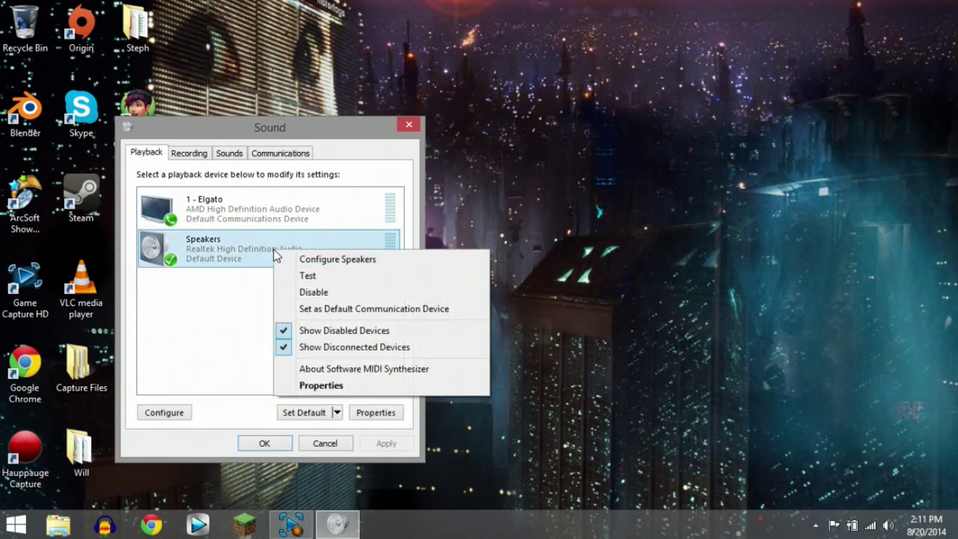
{"action": "left_click", "coordinate": [224, 337]}
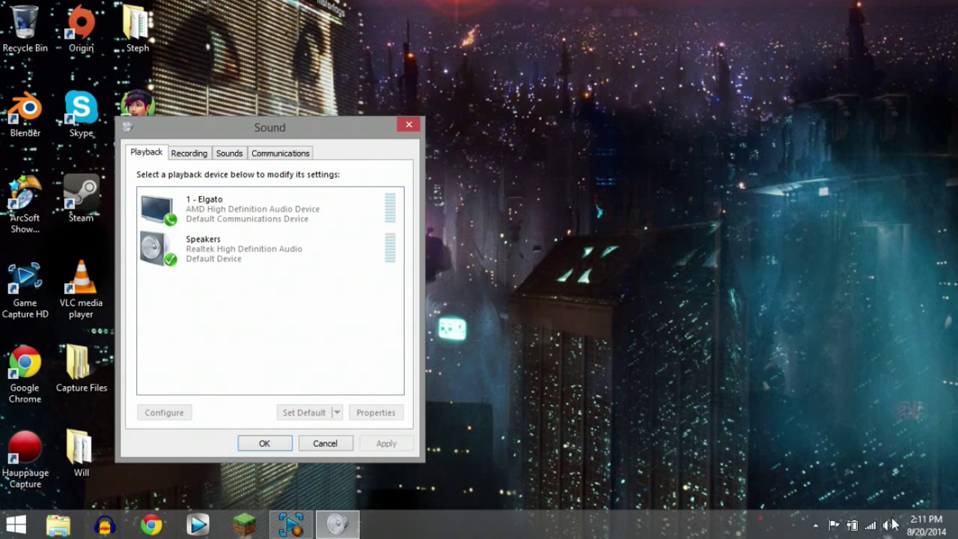
- In the Recording list, bring up Stereo Mix properties on the Listen tab
{"action": "left_click", "coordinate": [189, 152]}
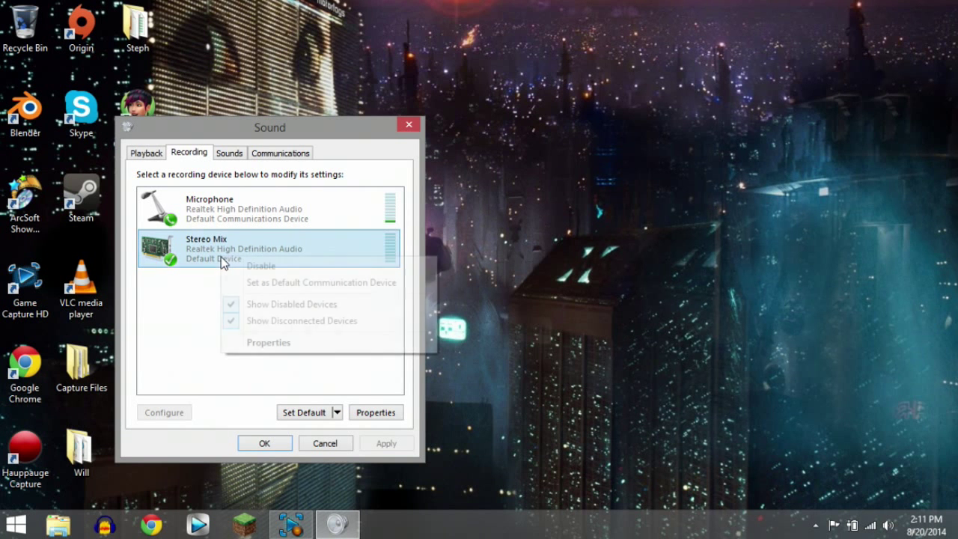
{"action": "left_click", "coordinate": [268, 342]}
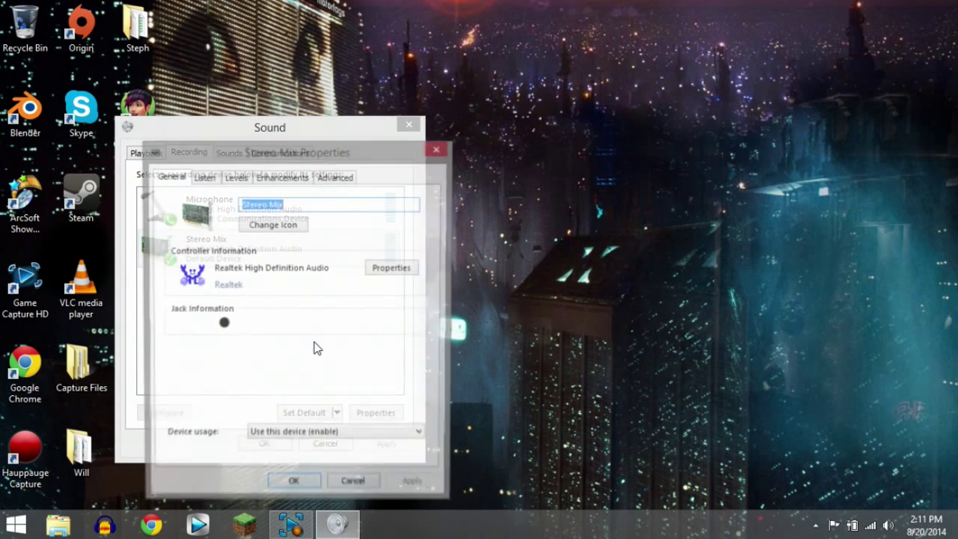
{"action": "left_click", "coordinate": [203, 177]}
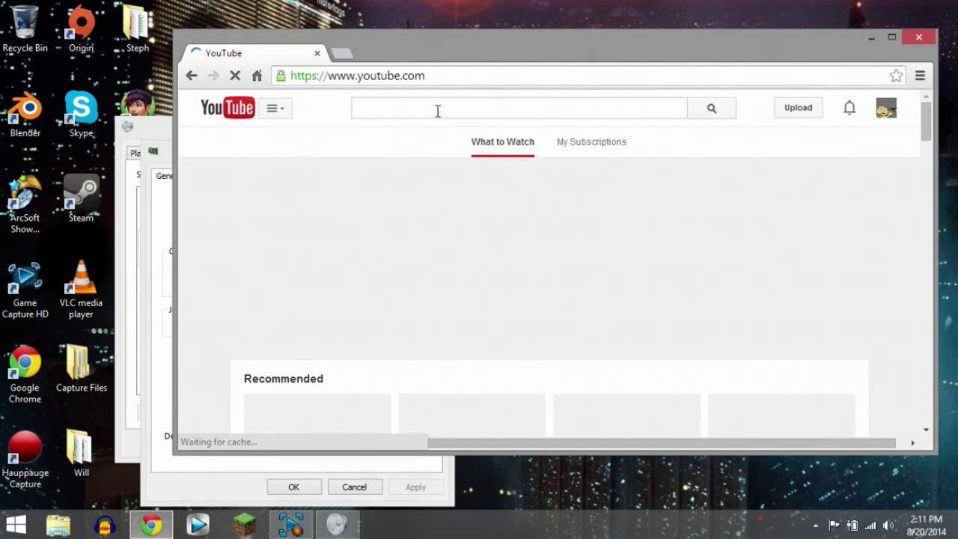
- Search YouTube for 'IHAteWill Bastille day', keeping the original spelling
{"action": "type", "text": "IHAteWill Bastille day"}
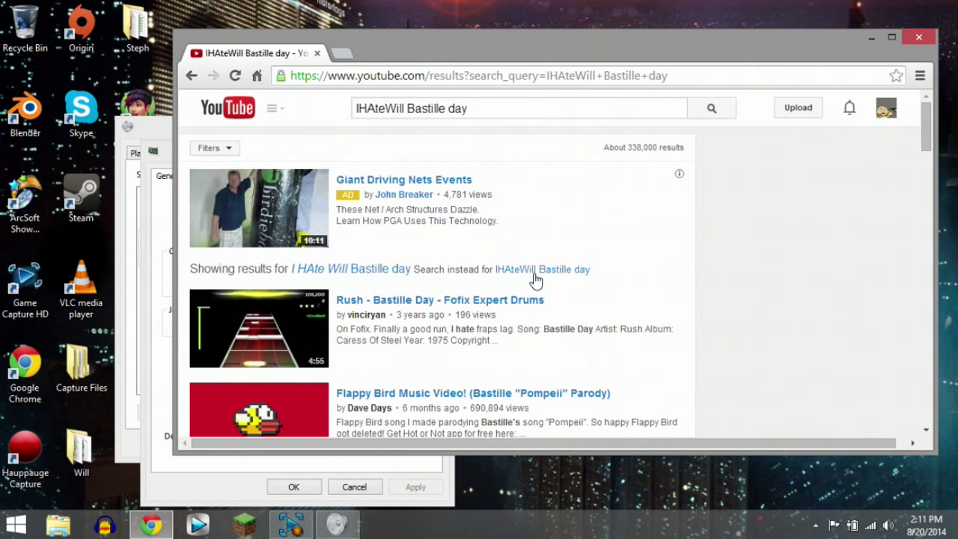
{"action": "left_click", "coordinate": [542, 269]}
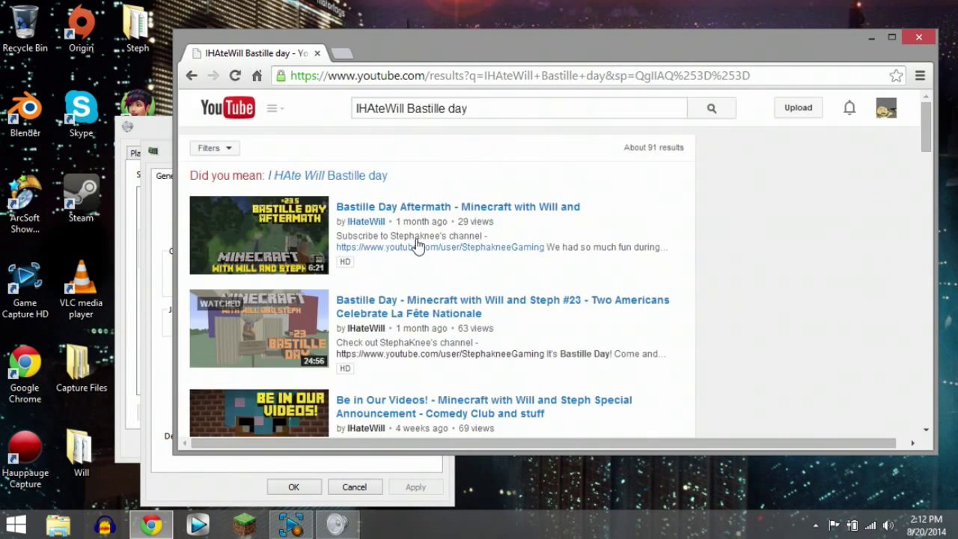
{"action": "scroll", "scroll_direction": "down", "scroll_amount": 3}
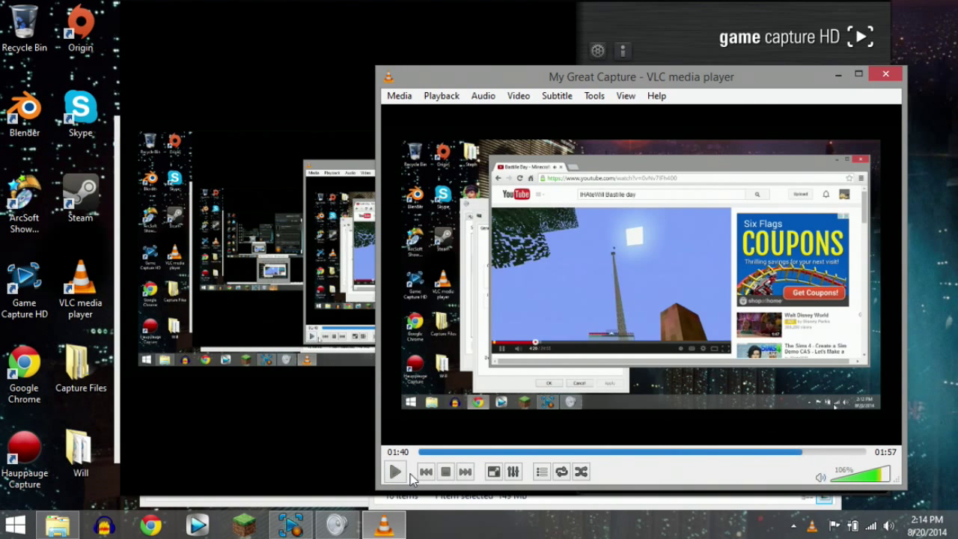
- Play the capture 'My Great Capture' showing the recorded Minecraft video
{"action": "left_click", "coordinate": [395, 470]}
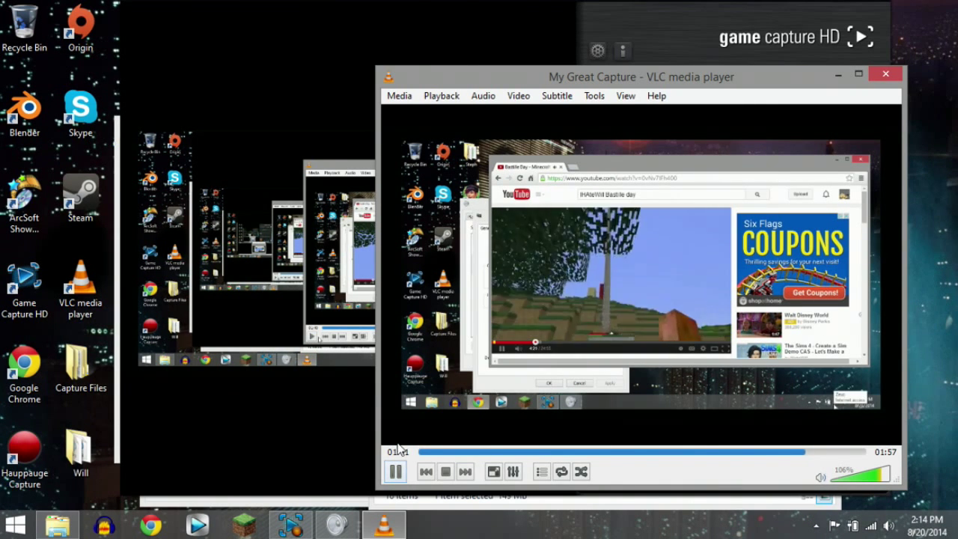